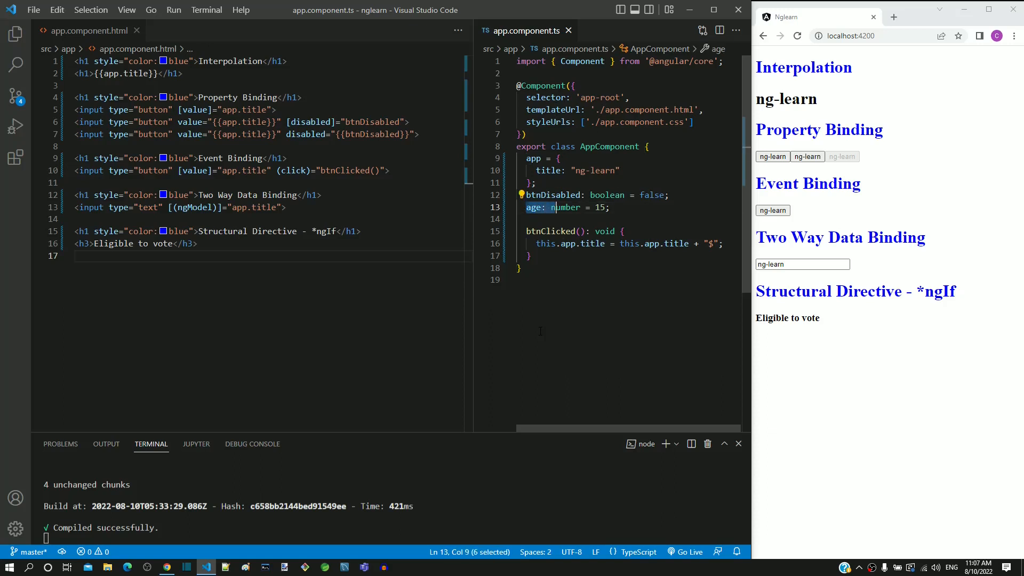
Locate the age property and position the cursor inside the opening h3 tag of the Eligible to vote line.
double_click(569, 207)
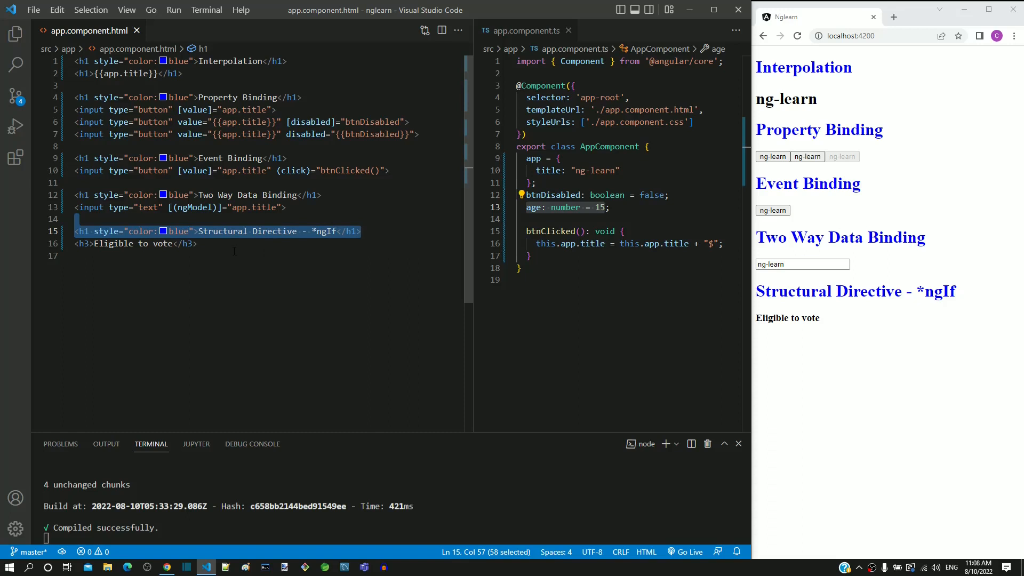
left_click(197, 244)
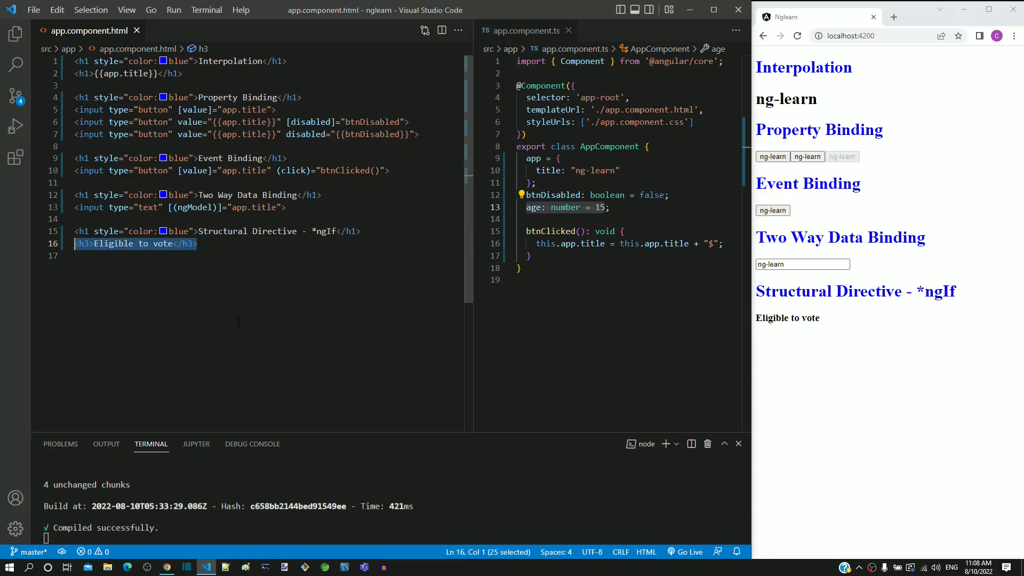
left_click(140, 244)
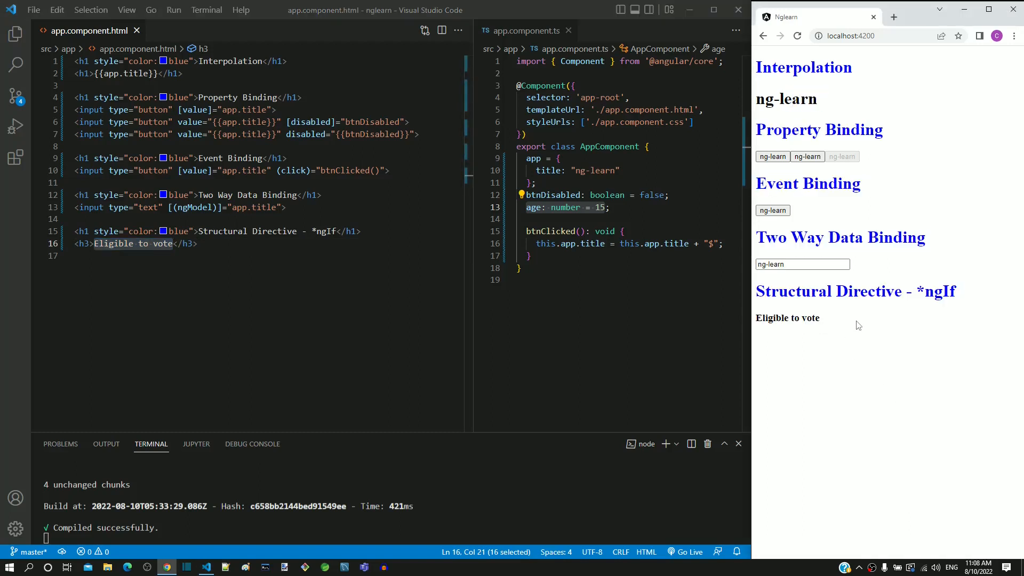
mouse_move(802, 353)
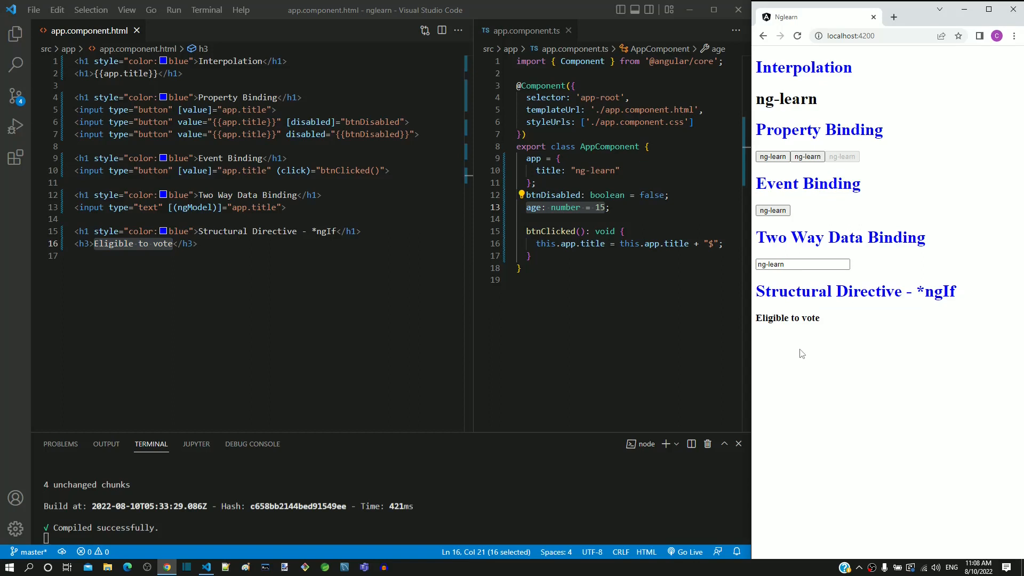
mouse_move(765, 353)
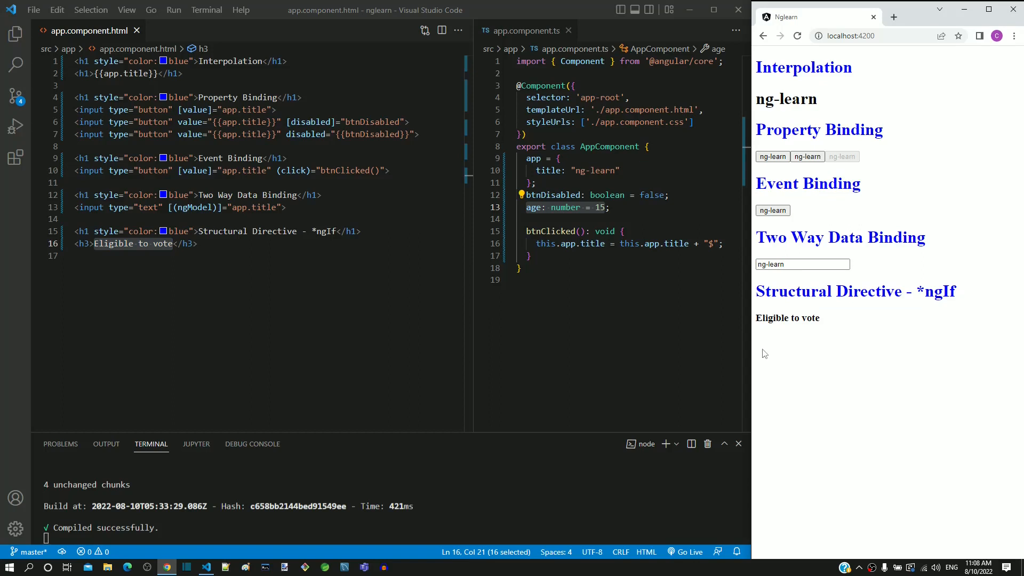
left_click(197, 244)
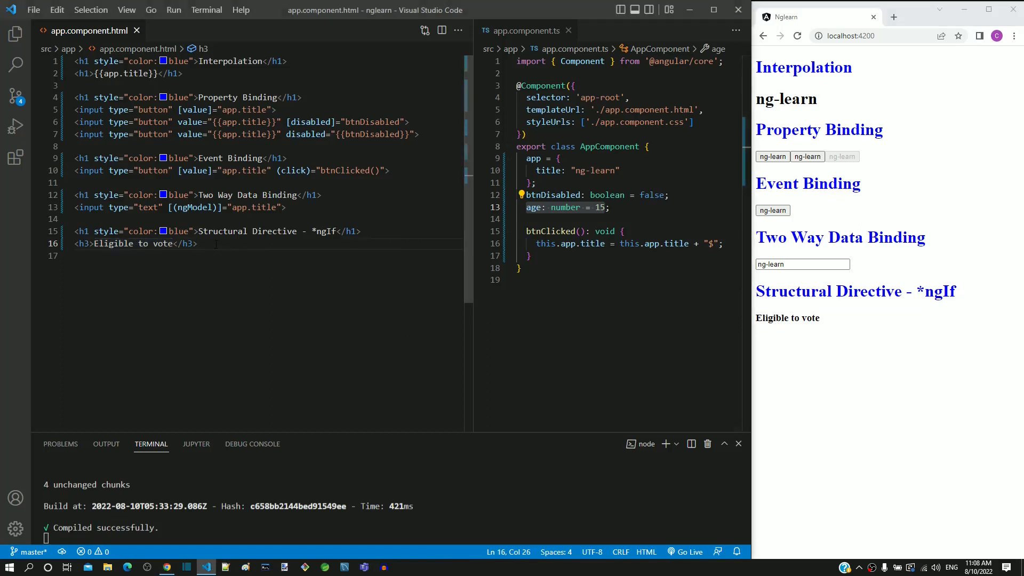
triple_click(134, 243)
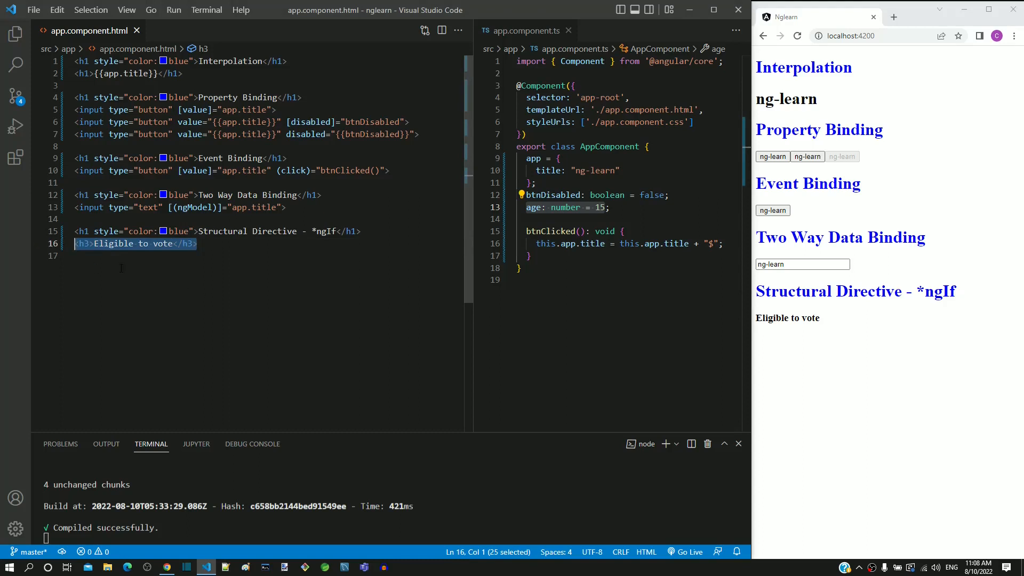
left_click(87, 243)
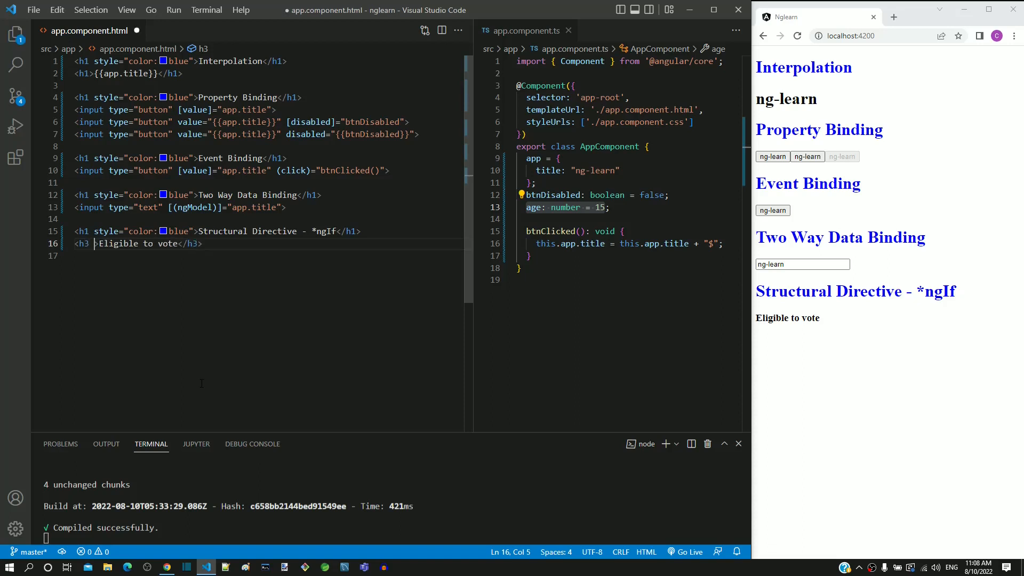
Add *ngIf="age >= 18" to the Eligible to vote heading.
type("*")
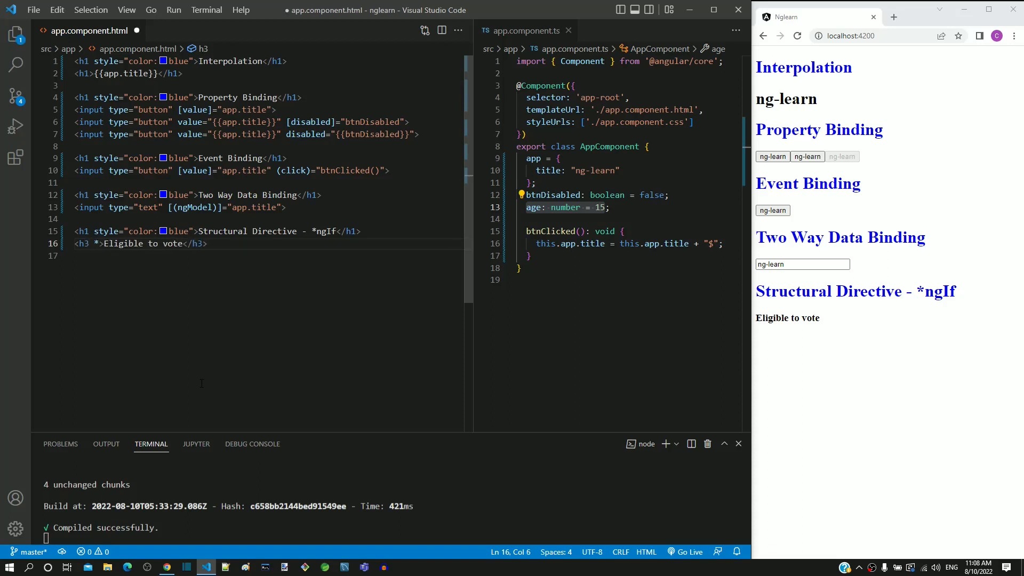
type("ngIf")
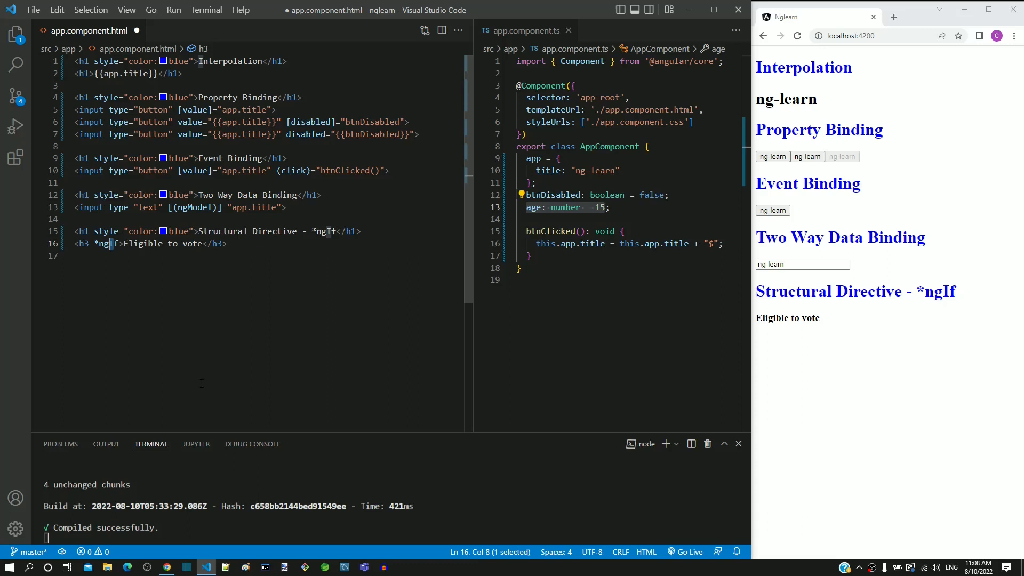
left_click(117, 243)
type("=\"")
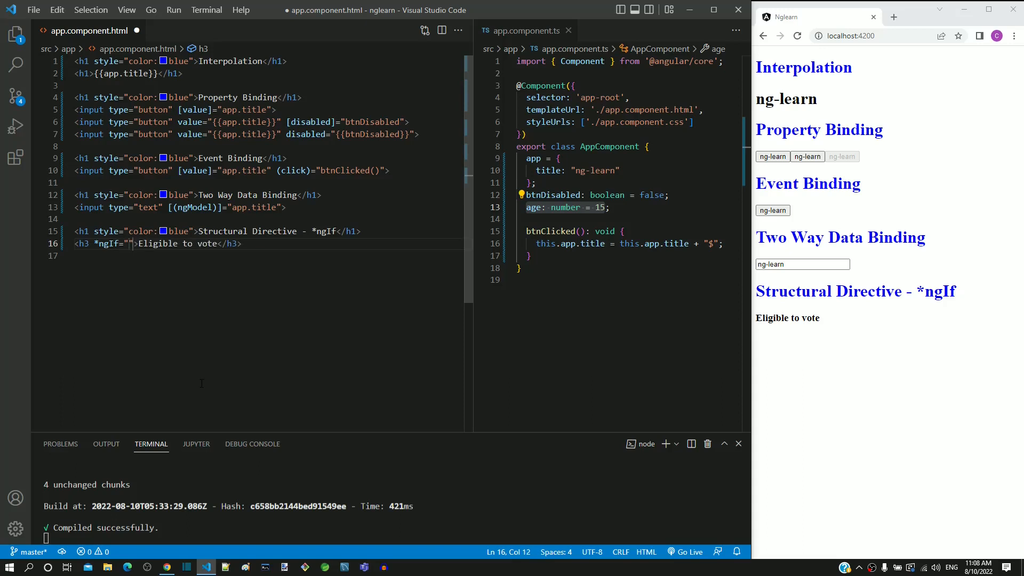
type("age")
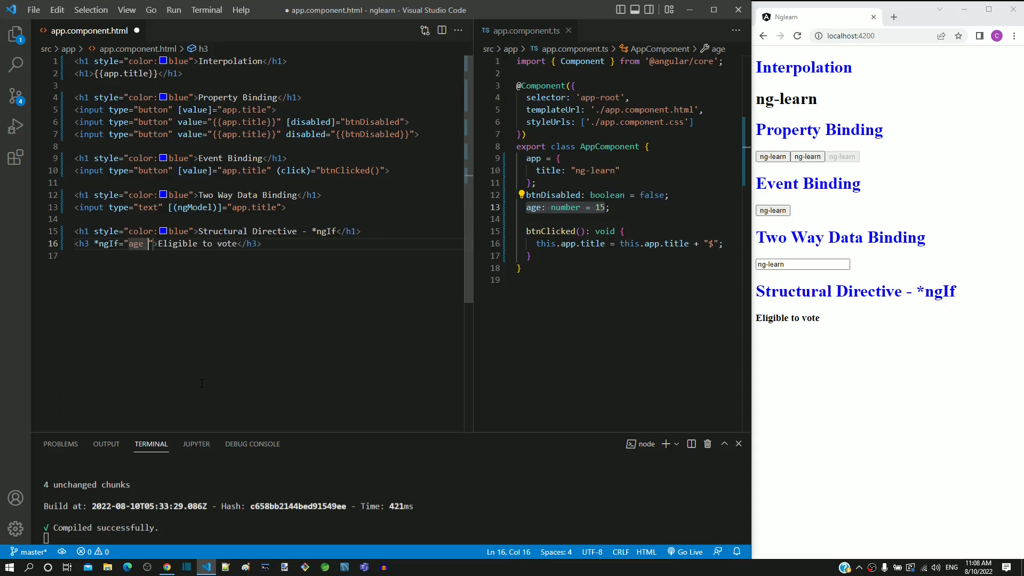
type(">= 18")
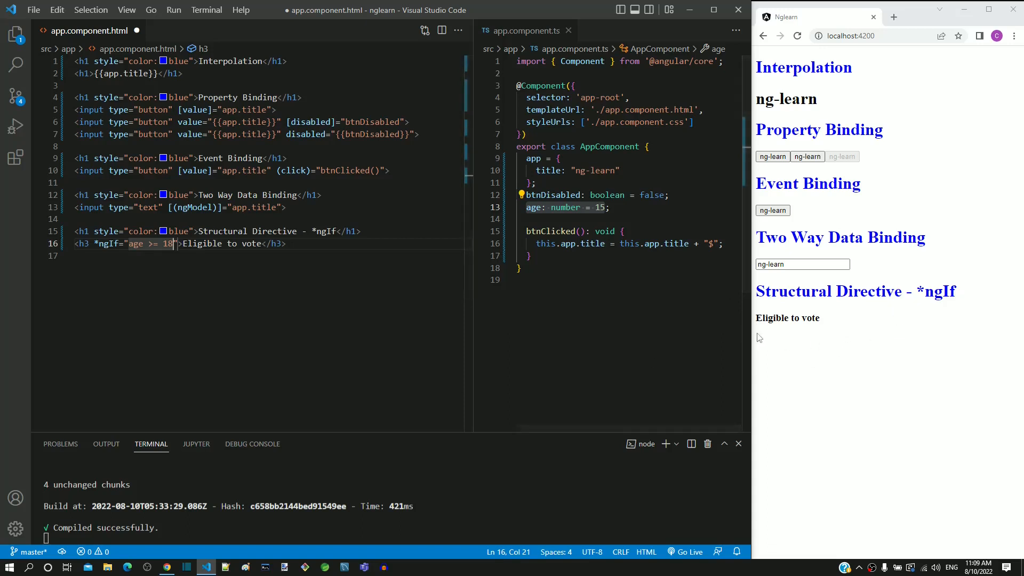
Check the preview hides Eligible to vote for age 15 and review the ngIf condition.
double_click(787, 318)
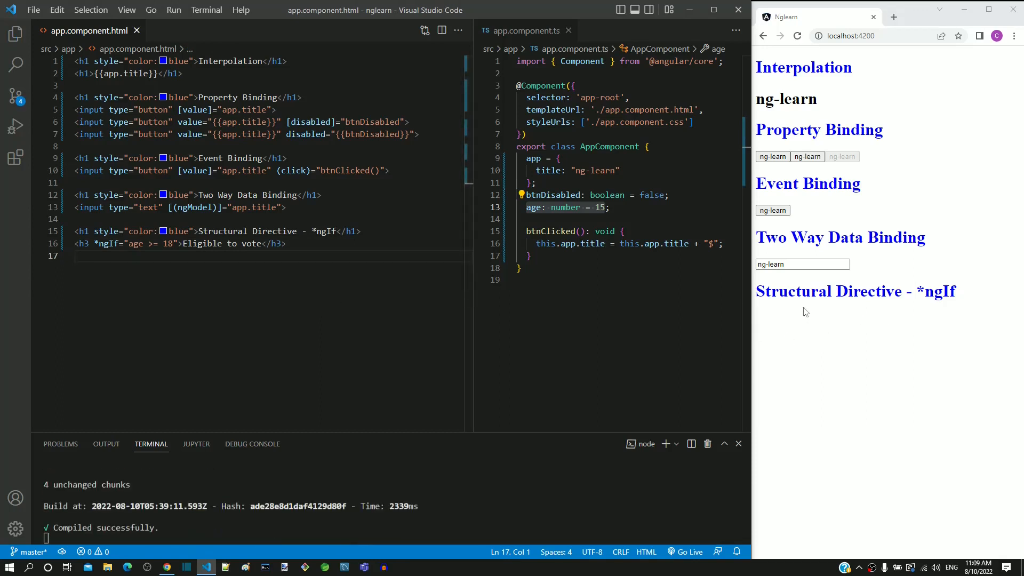
mouse_move(790, 315)
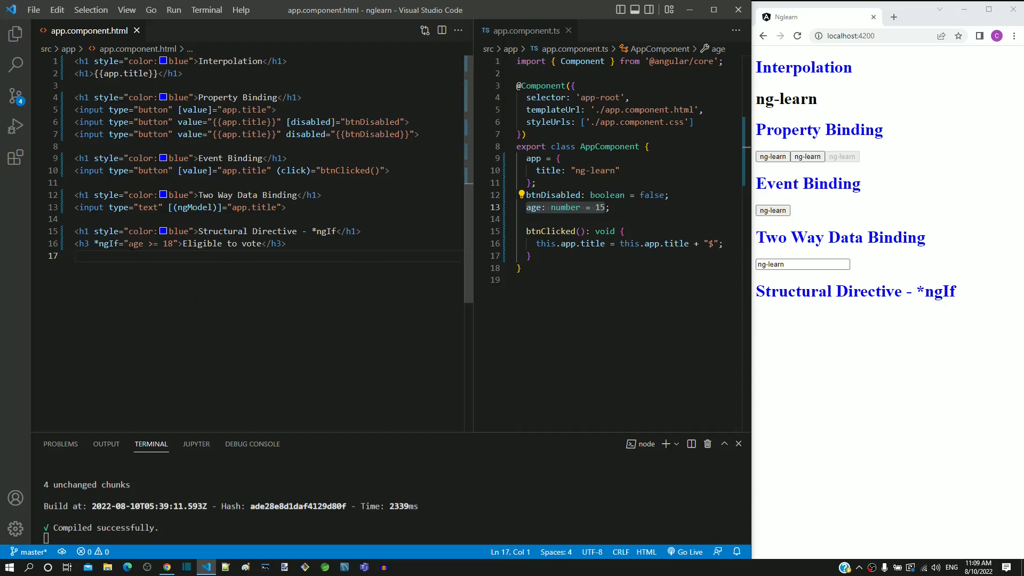
left_click_drag(129, 243, 175, 244)
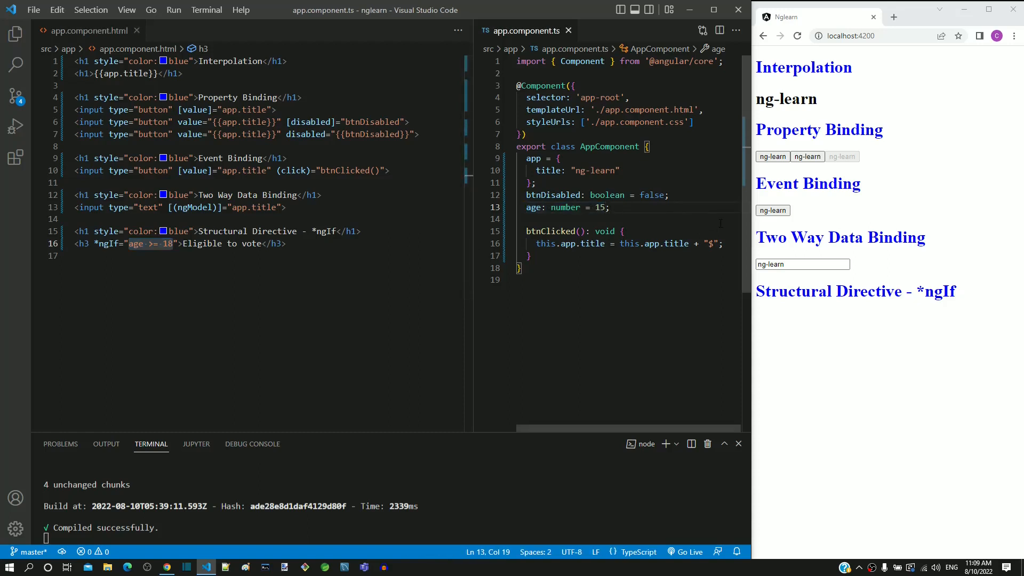
Set age to 25 and save, confirming Eligible to vote reappears in the preview.
type("25")
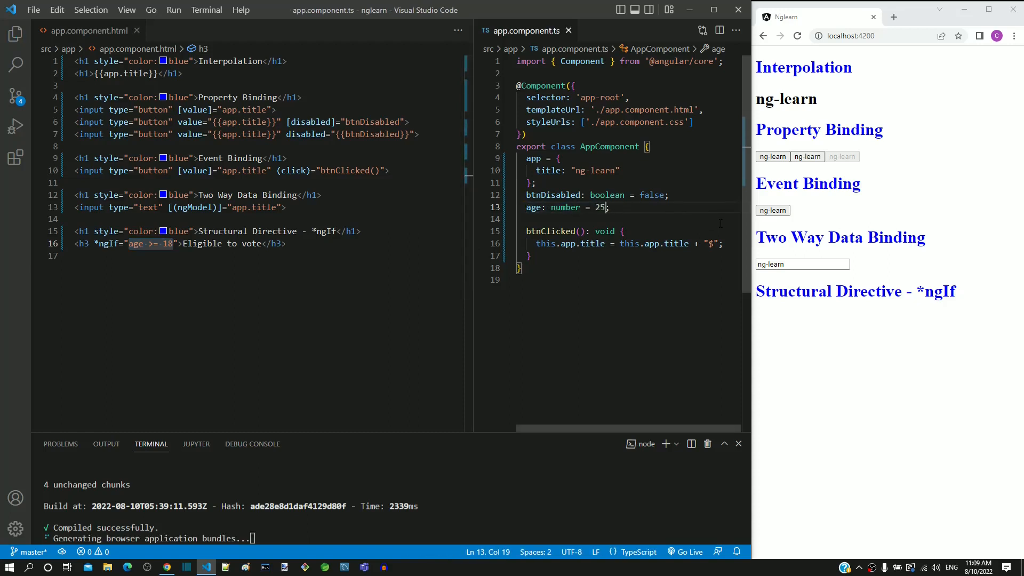
key("ctrl+s")
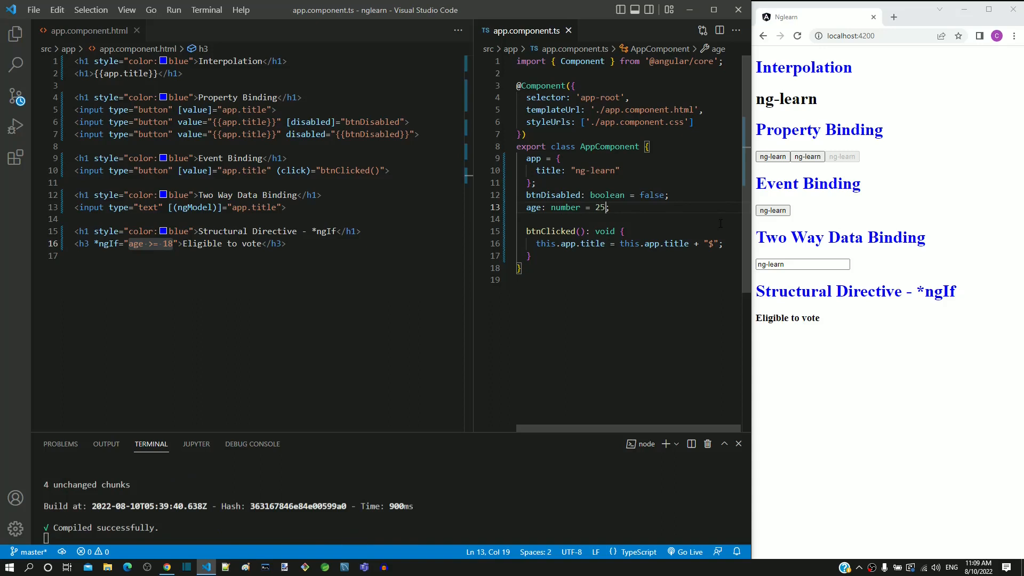
double_click(788, 318)
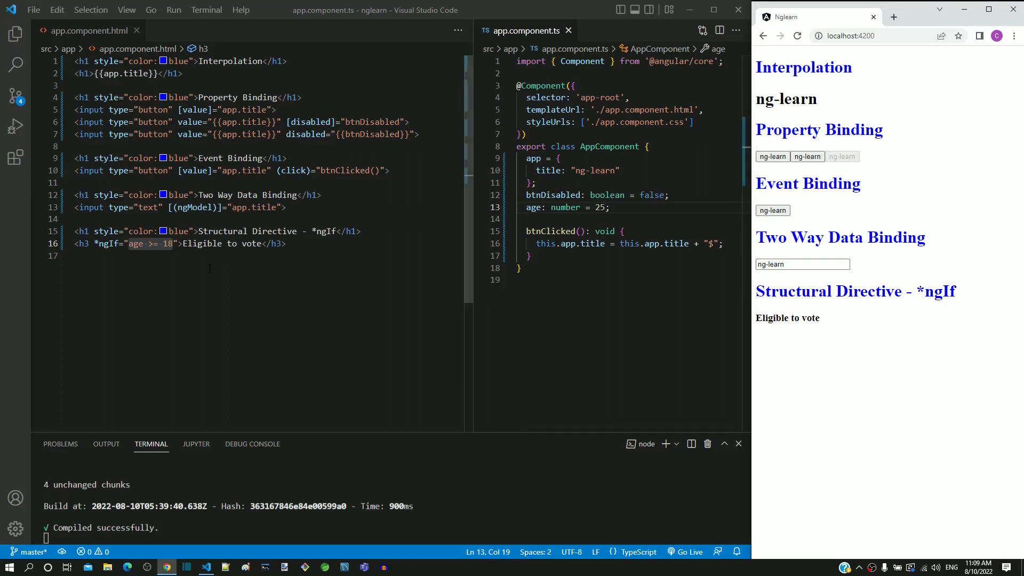
left_click(320, 243)
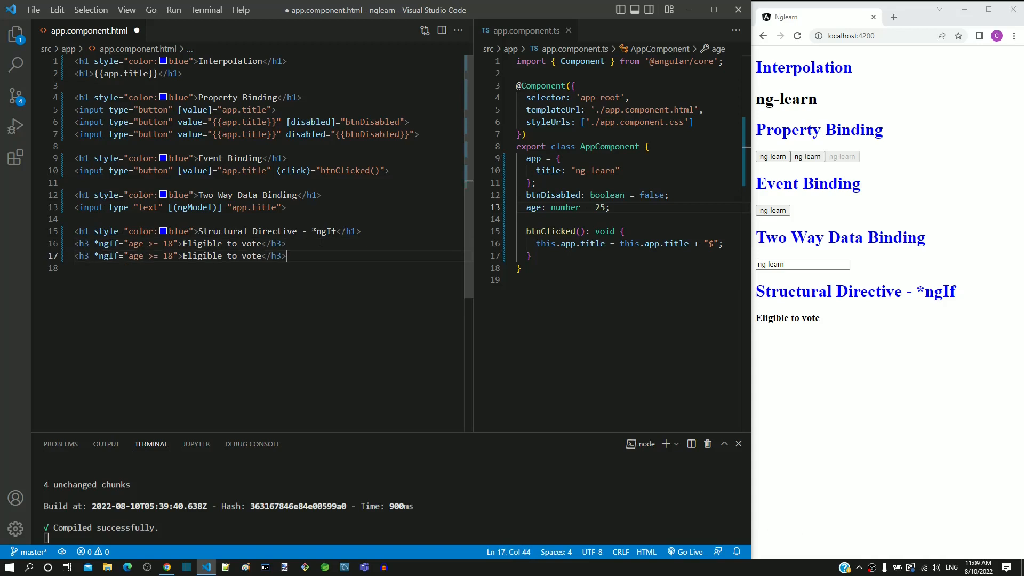
Change the duplicated heading to *ngIf="age < 18" reading Not Eligible to vote.
left_click(136, 255)
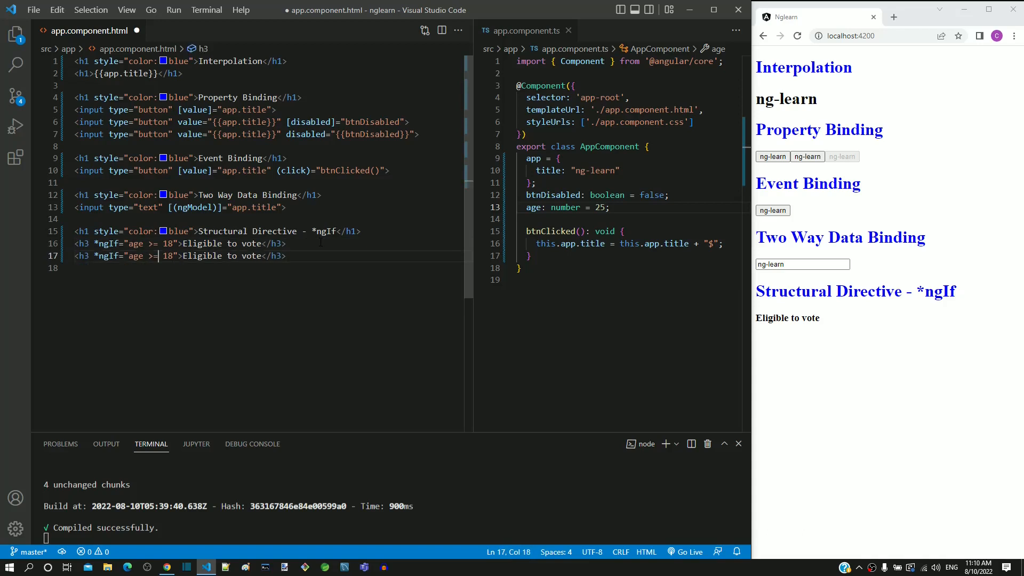
type("<")
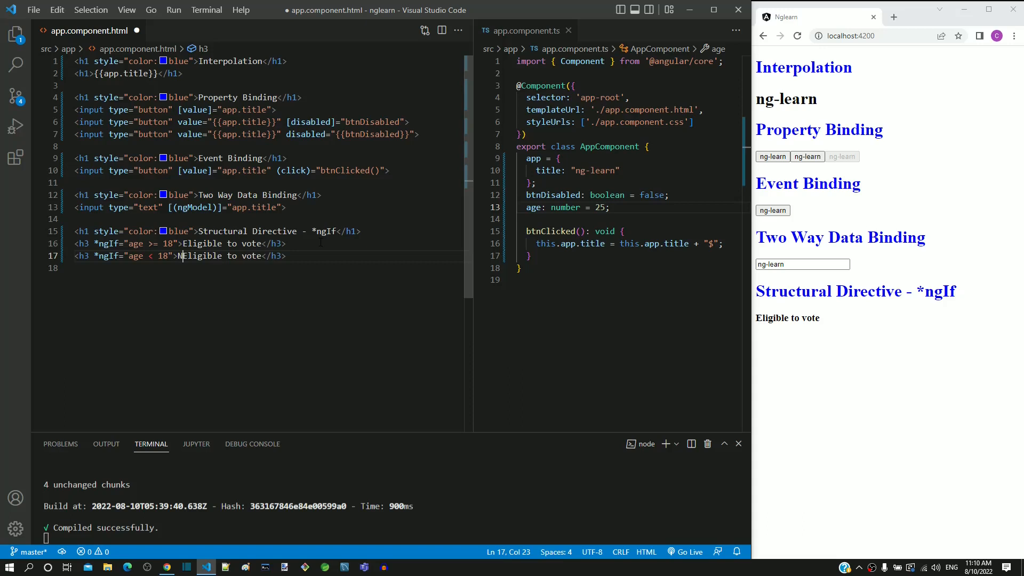
type("Not")
left_click(630, 207)
type("1")
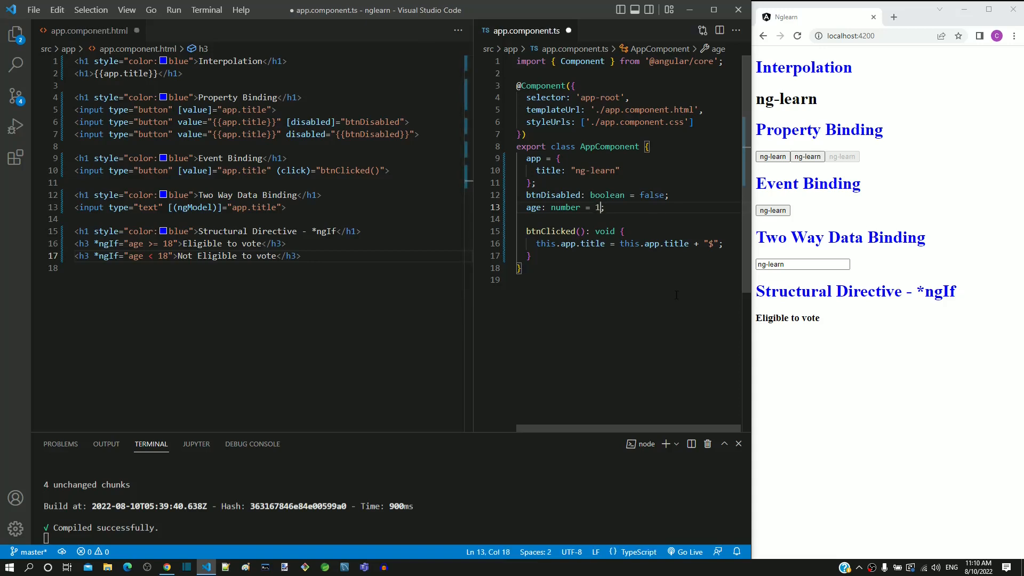
Set age to 12 and Save All so the preview shows Not Eligible to vote.
type("2")
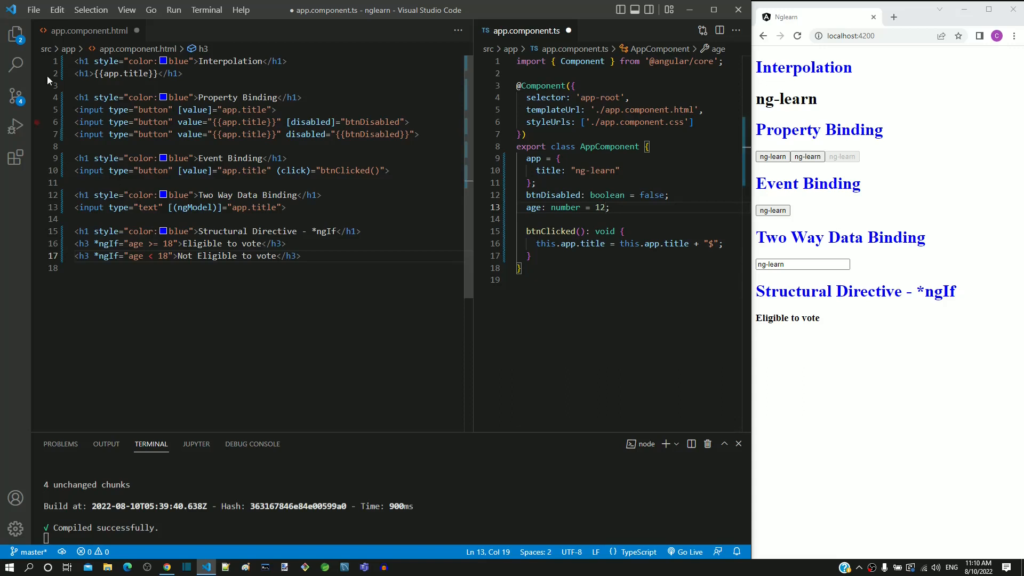
left_click(33, 10)
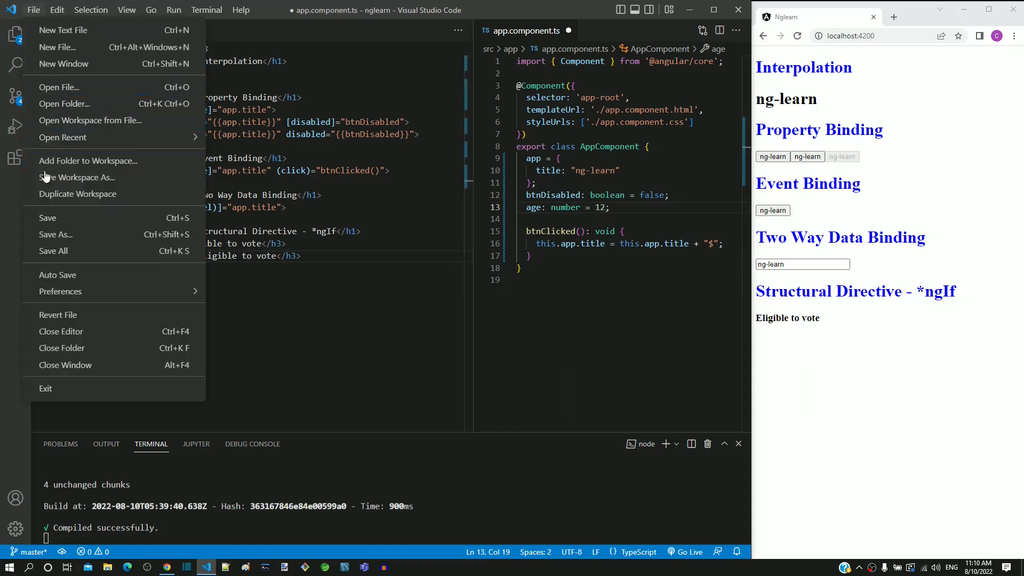
mouse_move(97, 255)
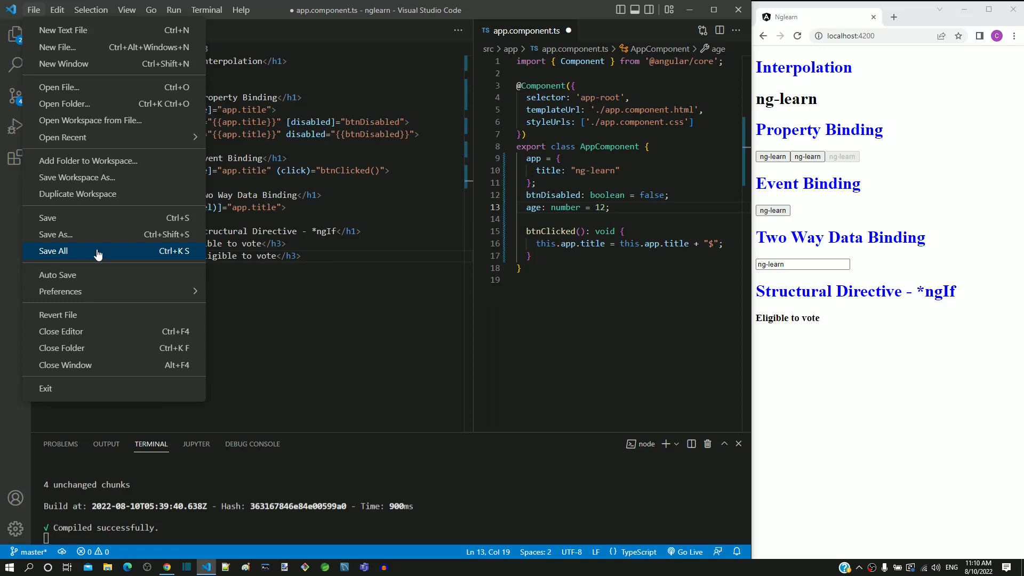
left_click(53, 251)
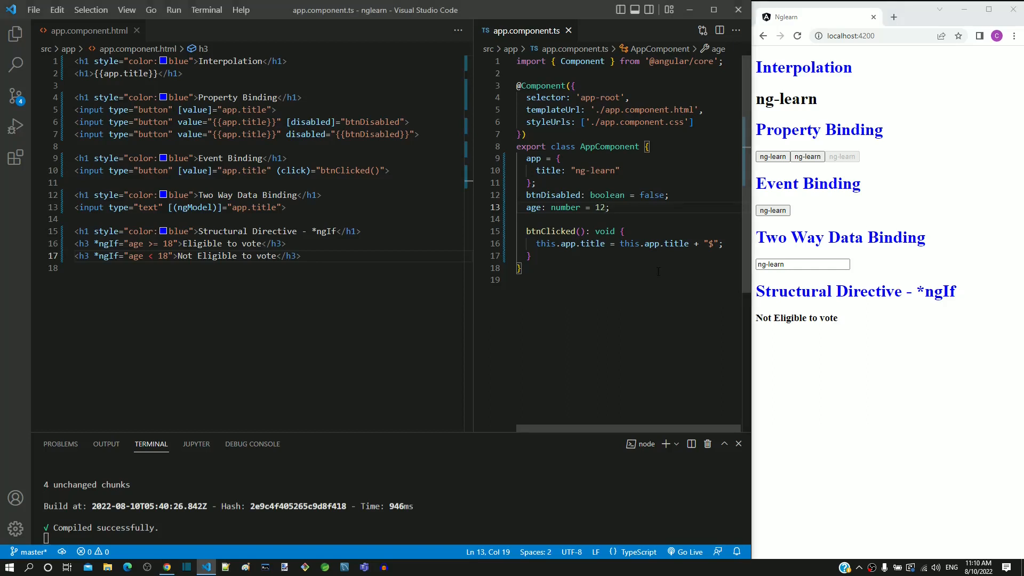
Set age to 19 and save, confirming the preview shows Eligible to vote again.
type("19")
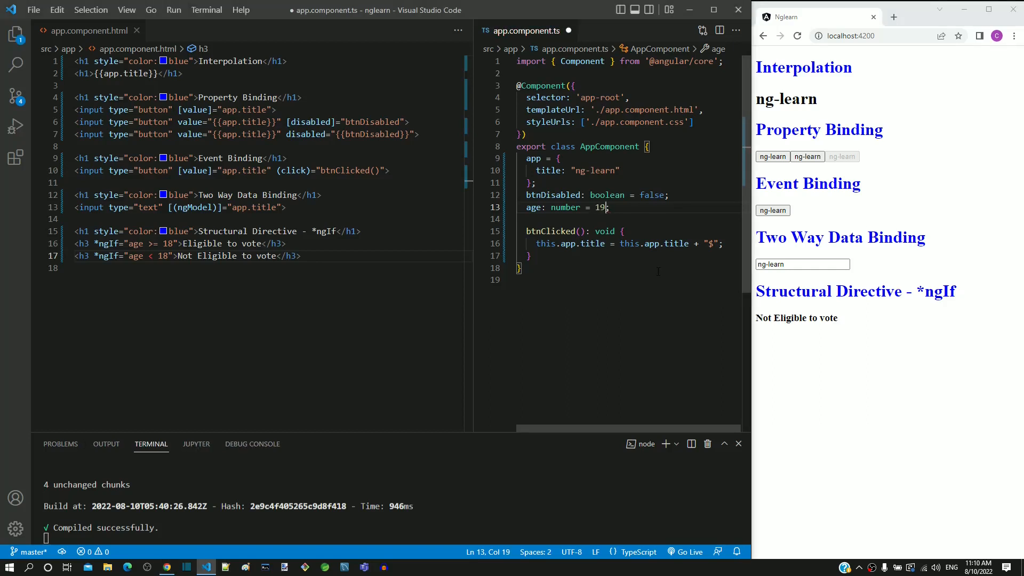
key("ctrl+s")
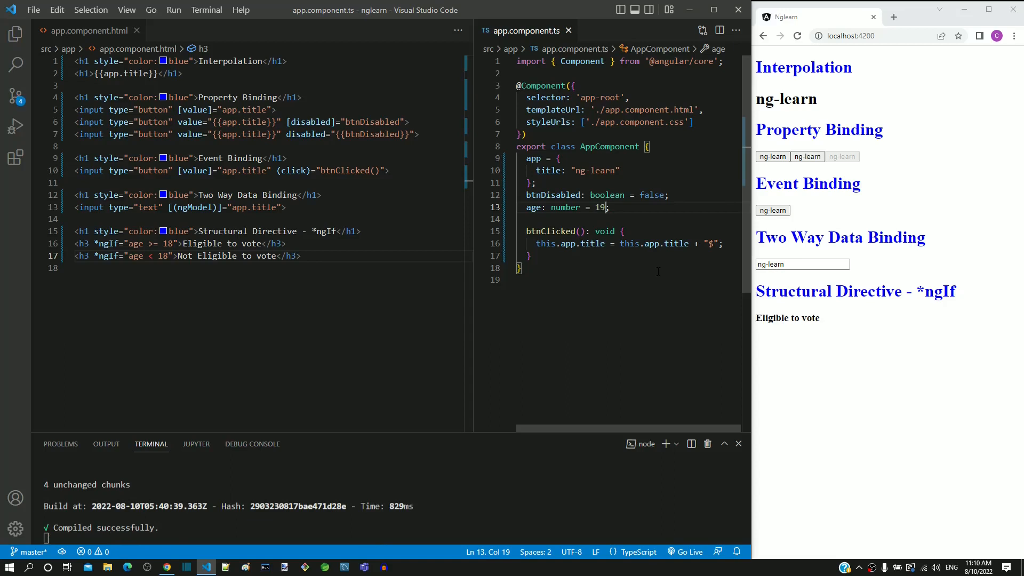
double_click(787, 318)
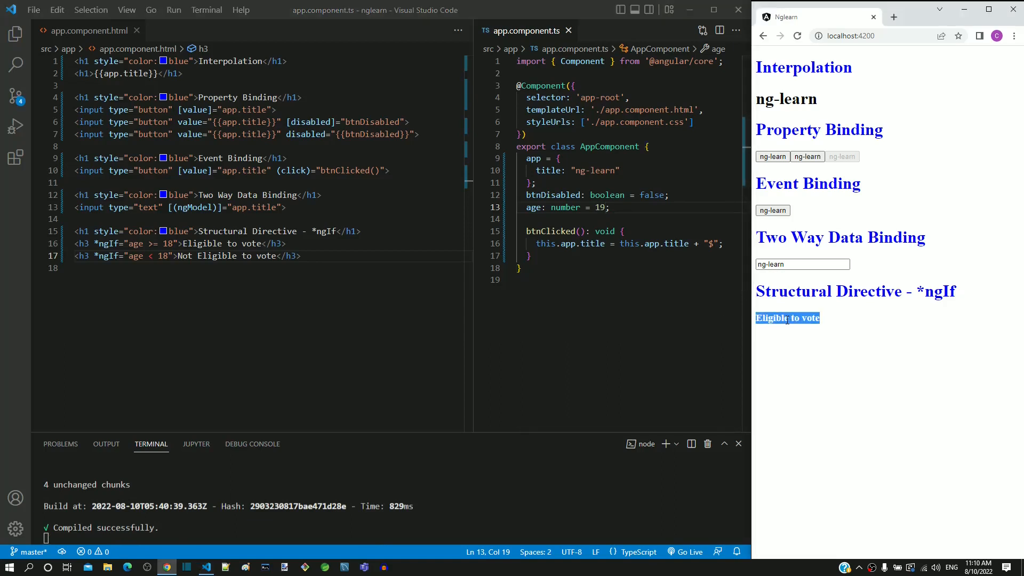